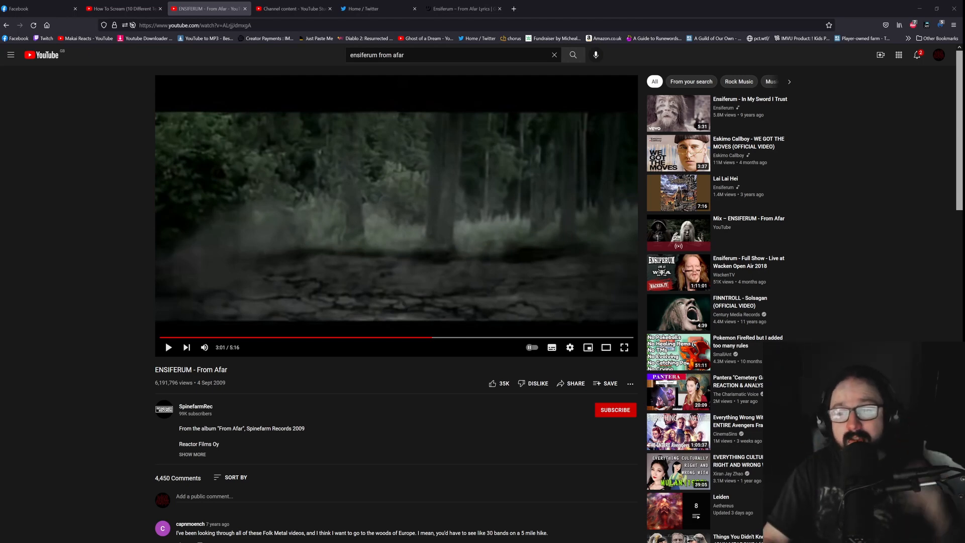
Switch to the Ensiferum 'From Afar' Genius lyrics tab
{"action": "left_click", "coordinate": [461, 9]}
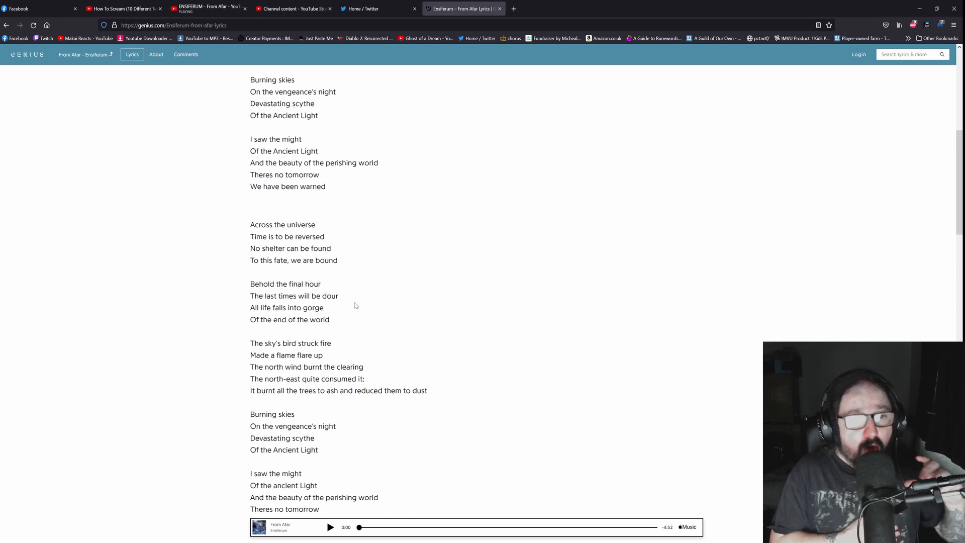
Scroll the Genius page down to the final line 'We have been warned'
{"action": "scroll", "scroll_direction": "down", "scroll_amount": 3}
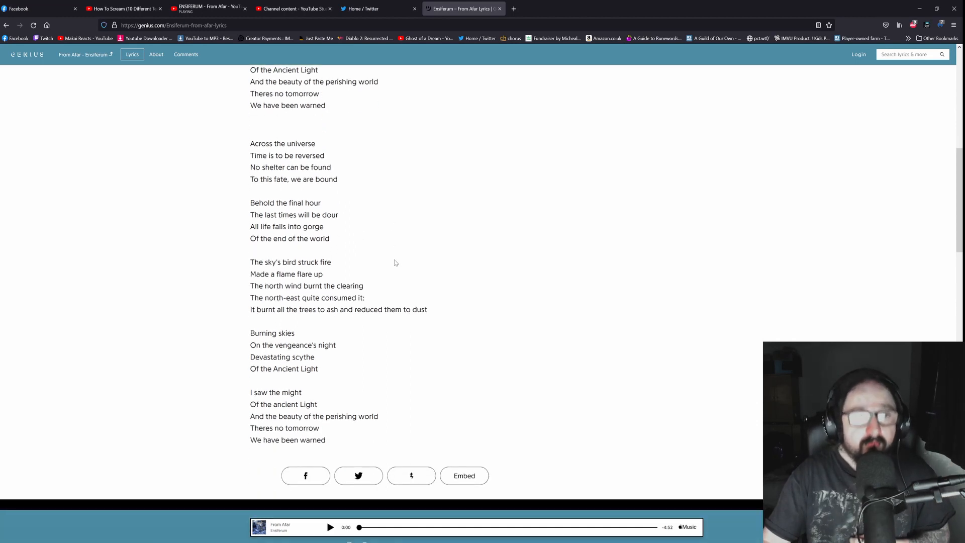
{"action": "mouse_move", "coordinate": [417, 274]}
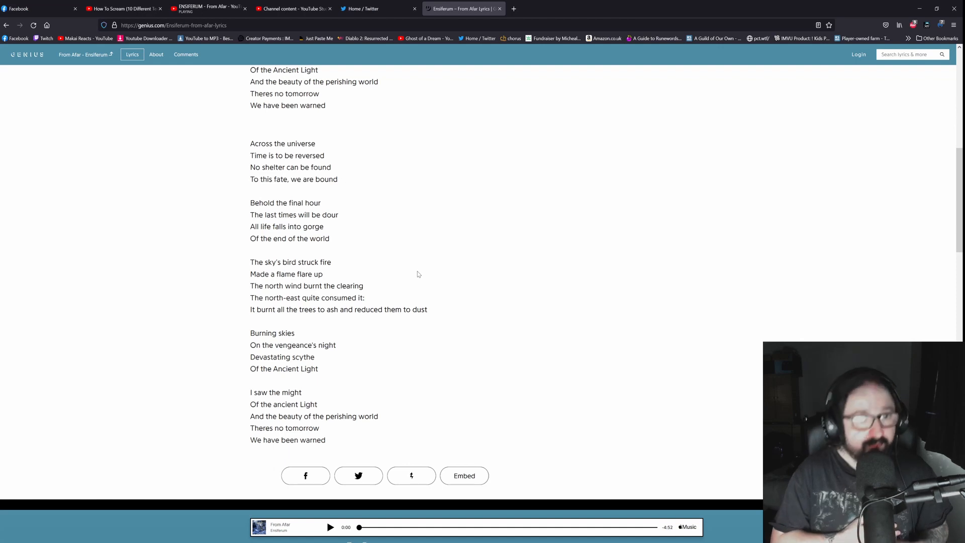